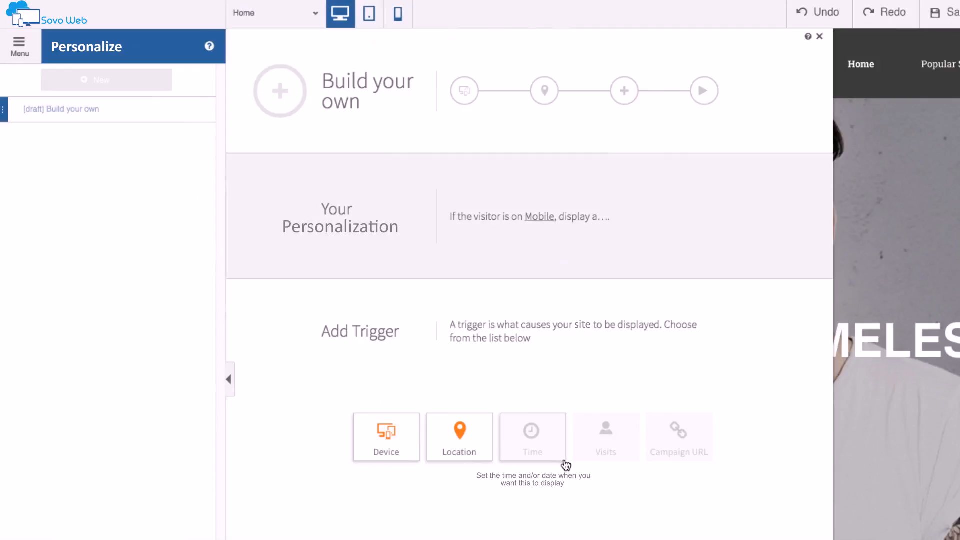
mouse_move(687, 467)
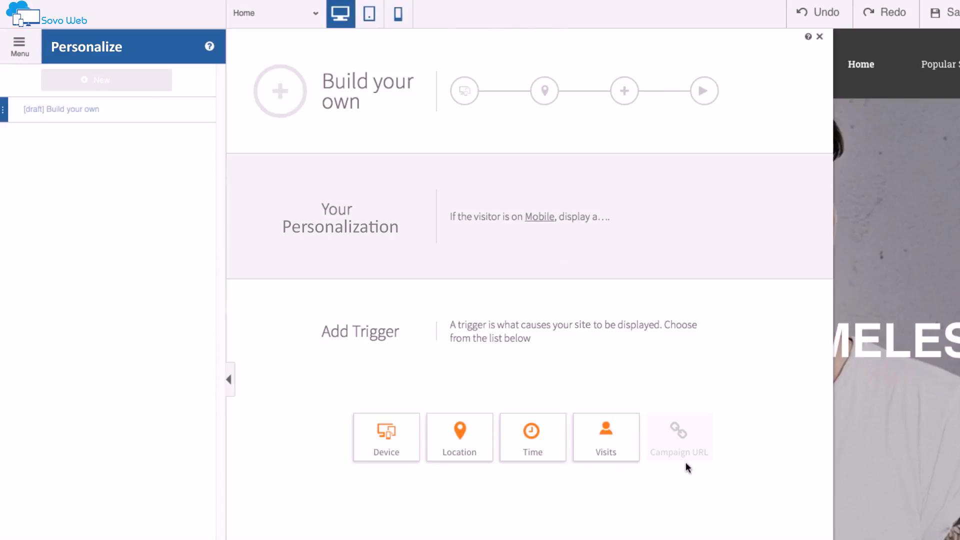